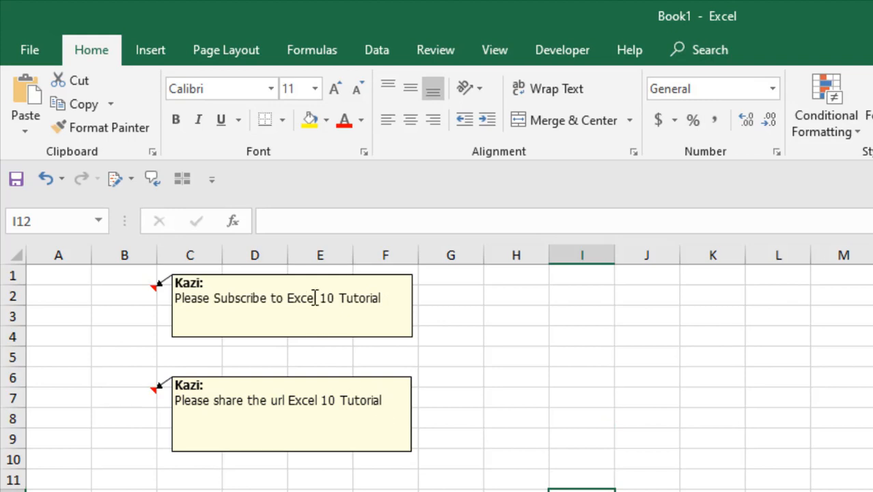
{"action": "mouse_move", "coordinate": [346, 400]}
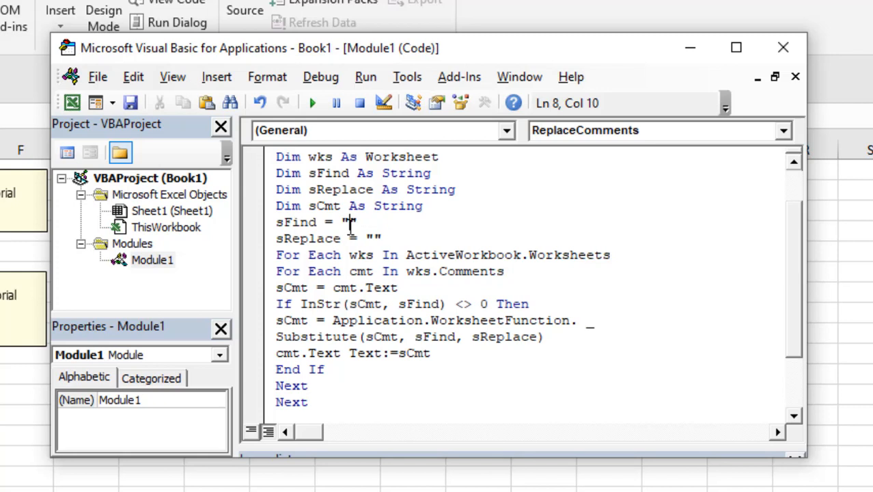
Enter 'Excel 10 Tutorial' as the find text, then run the ReplaceComments macro beside the worksheet
{"action": "type", "text": "Excel 10 Tutorial"}
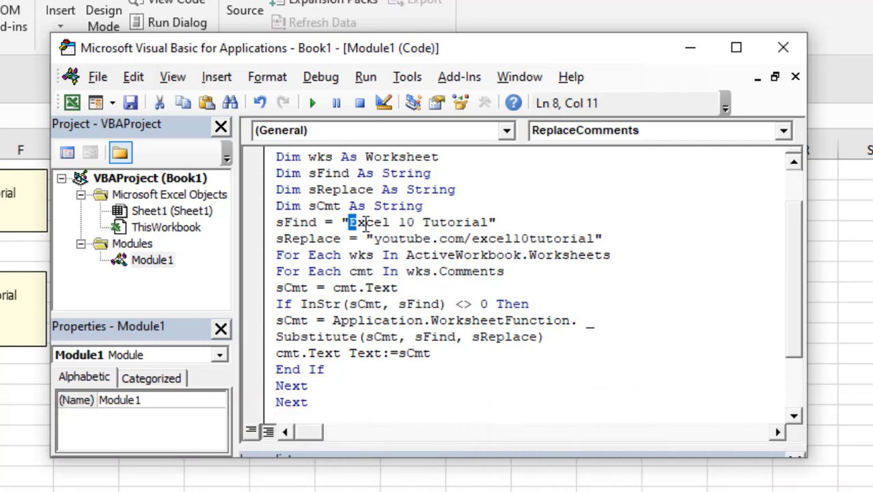
{"action": "left_click_drag", "start_coordinate": [349, 222], "coordinate": [482, 222]}
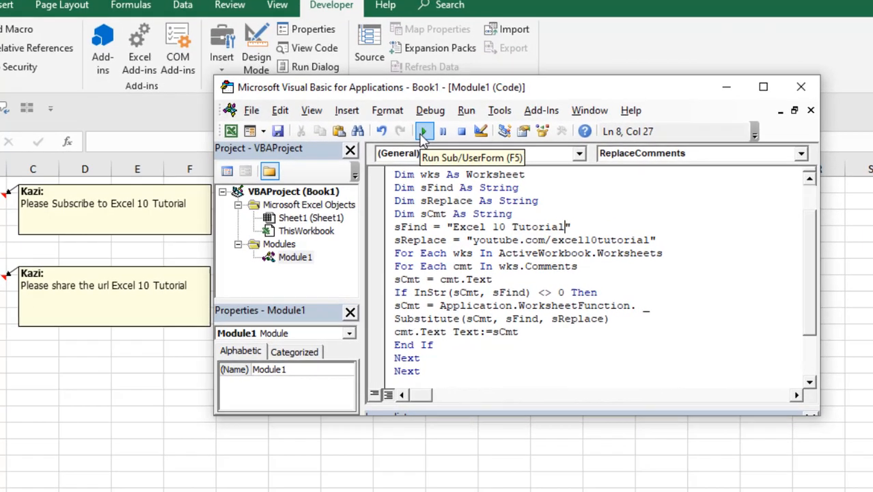
{"action": "left_click", "coordinate": [424, 131]}
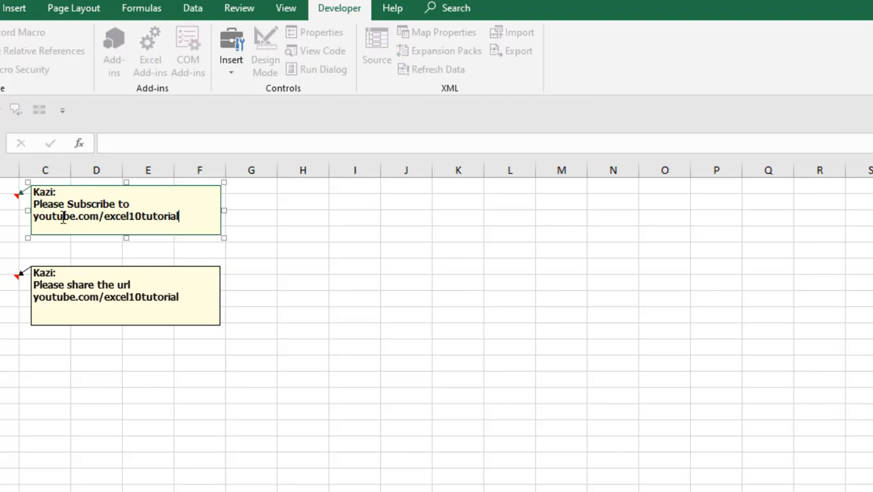
{"action": "mouse_move", "coordinate": [403, 360]}
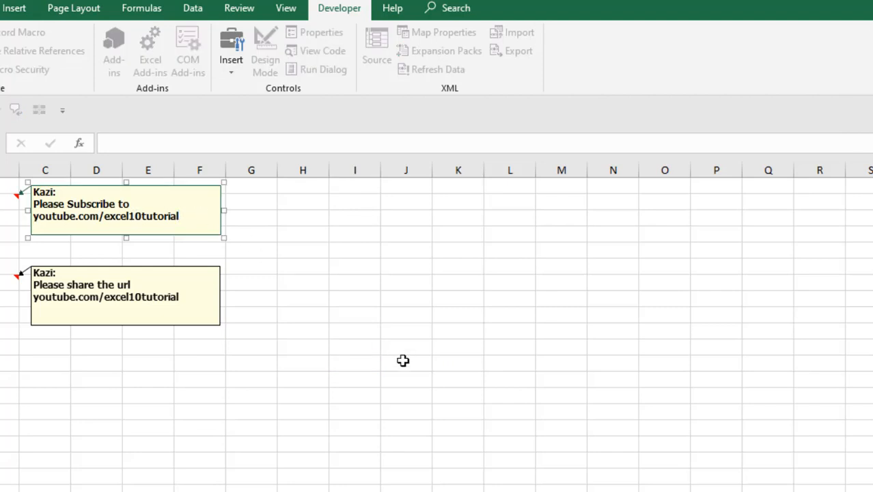